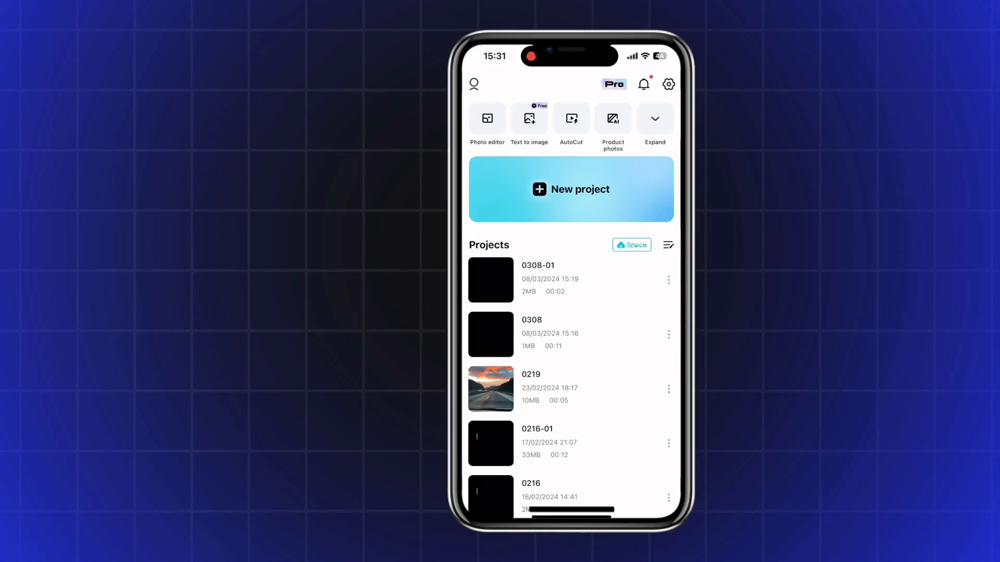
Start a new project with a black 9:16 clip about 13 seconds long.
left_click(571, 189)
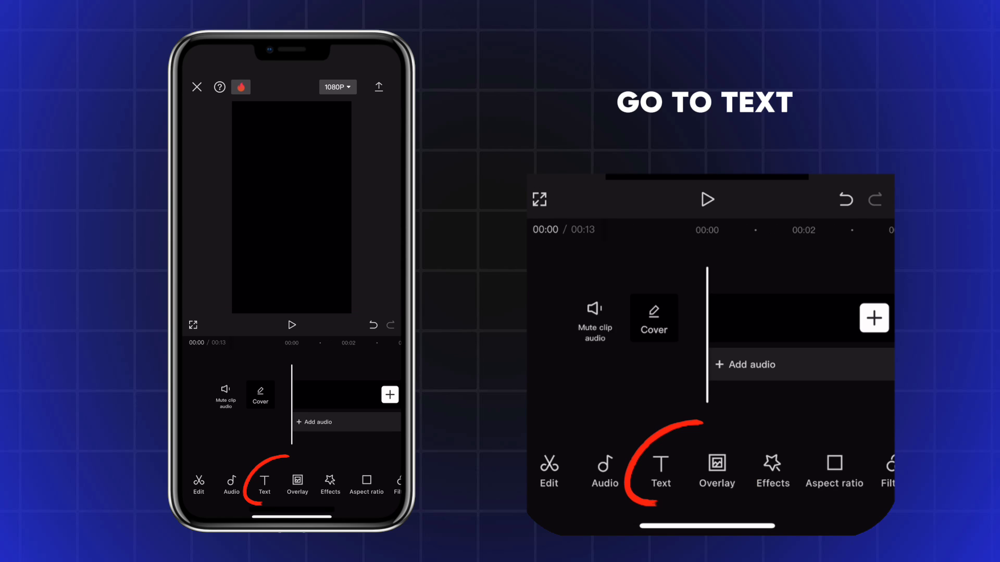
Add a text layer reading "1" over the black video.
left_click(263, 481)
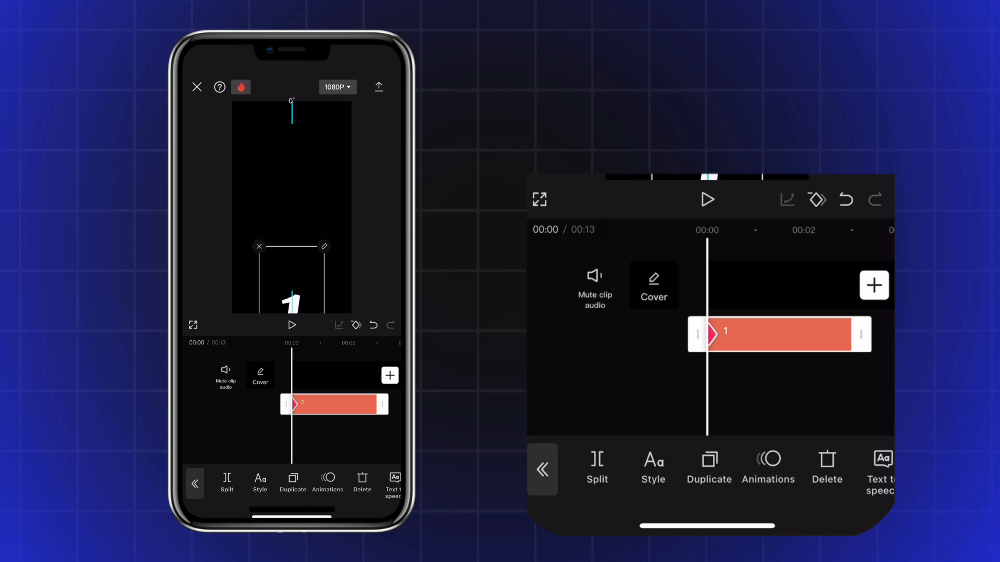
Style the "1" as a large bold italic figure centred in frame with a keyframe at 2 seconds.
double_click(291, 303)
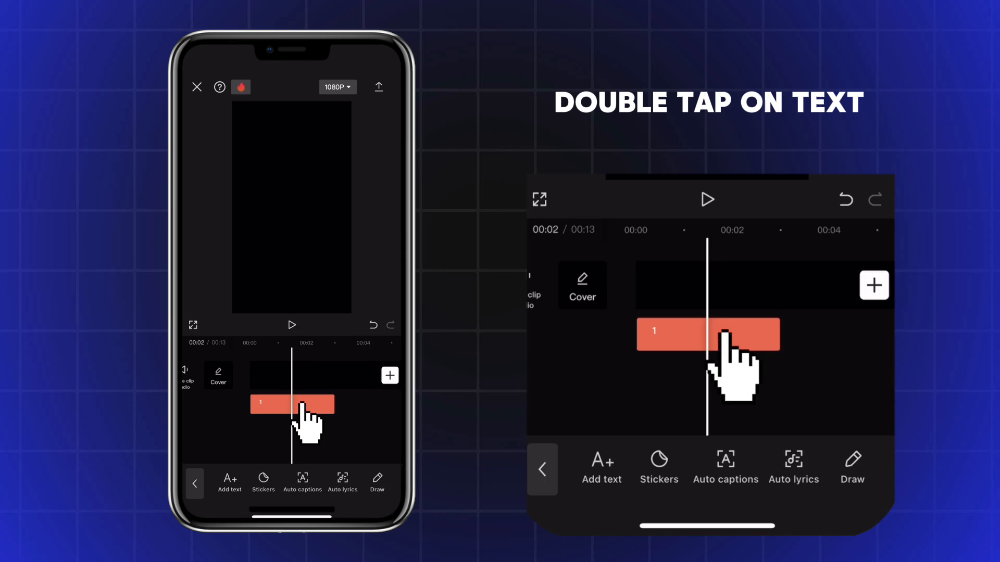
double_click(292, 404)
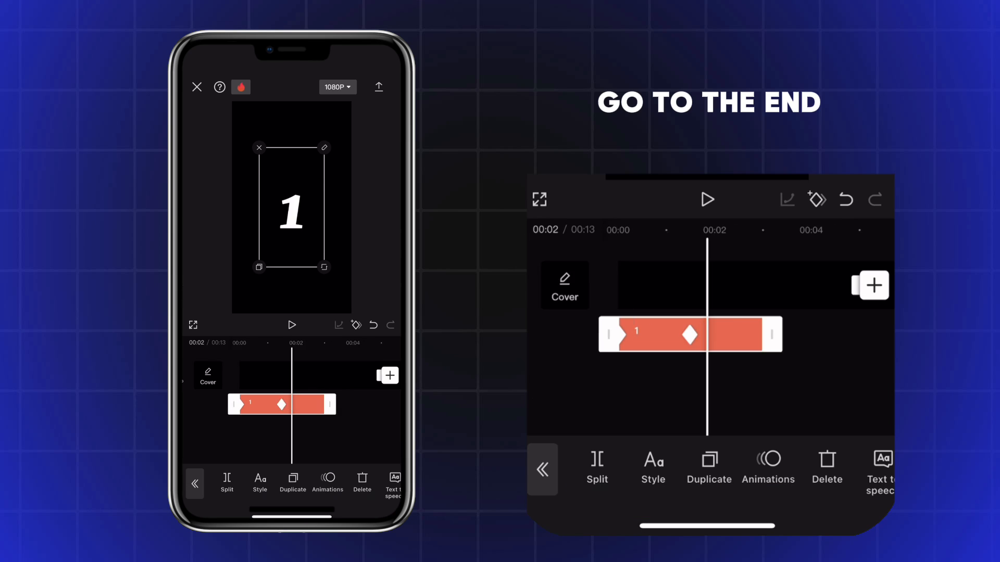
Create a second "1" text clip on its own track starting slightly later than the first.
left_click_drag(291, 212, 291, 124)
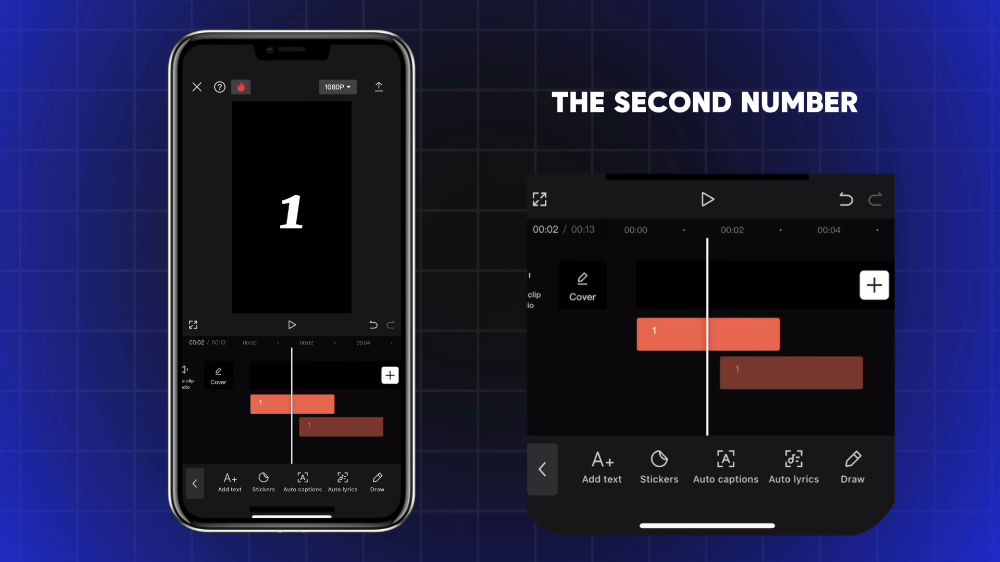
Start a new project from the exported 33-second counter video.
left_click(292, 404)
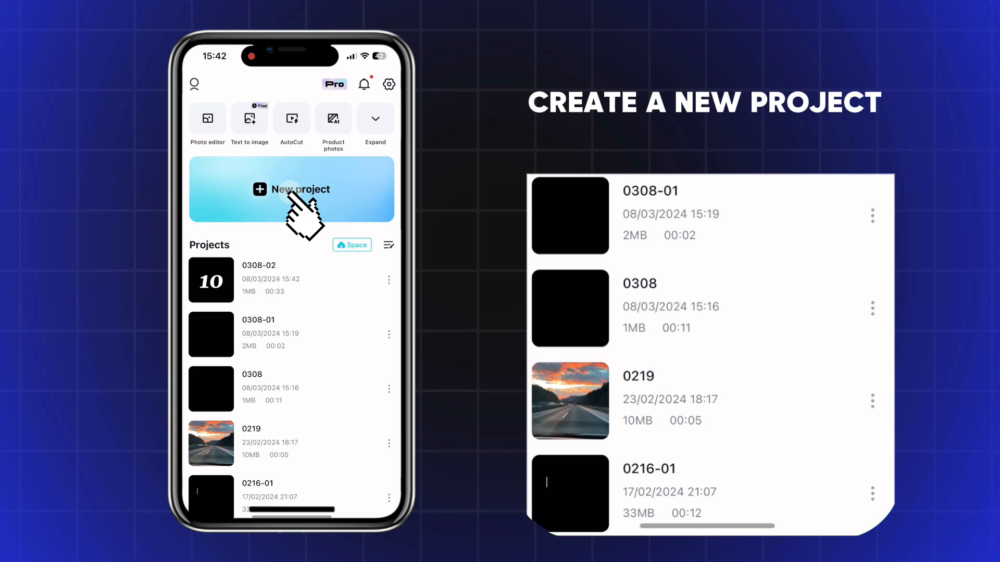
left_click(291, 190)
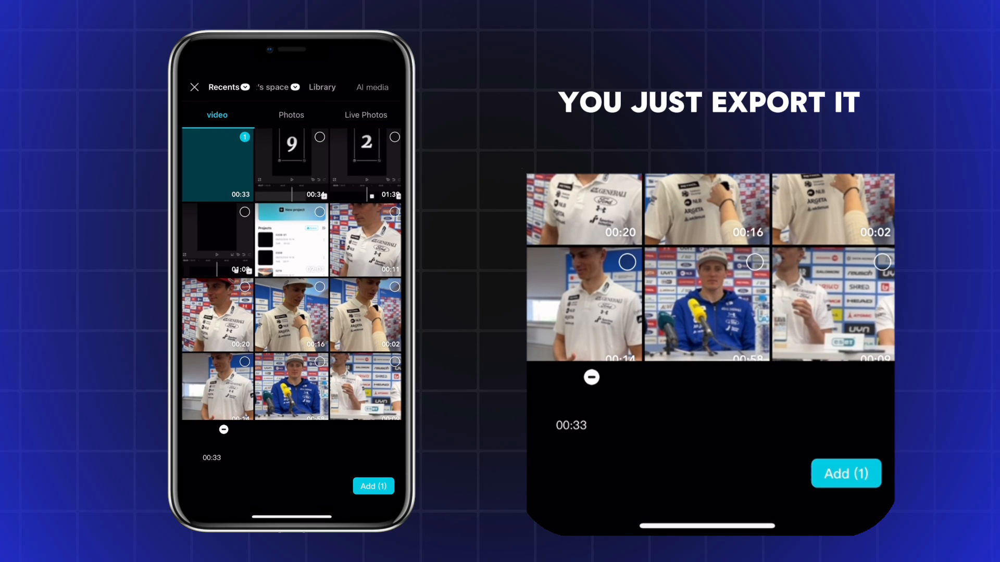
left_click(374, 486)
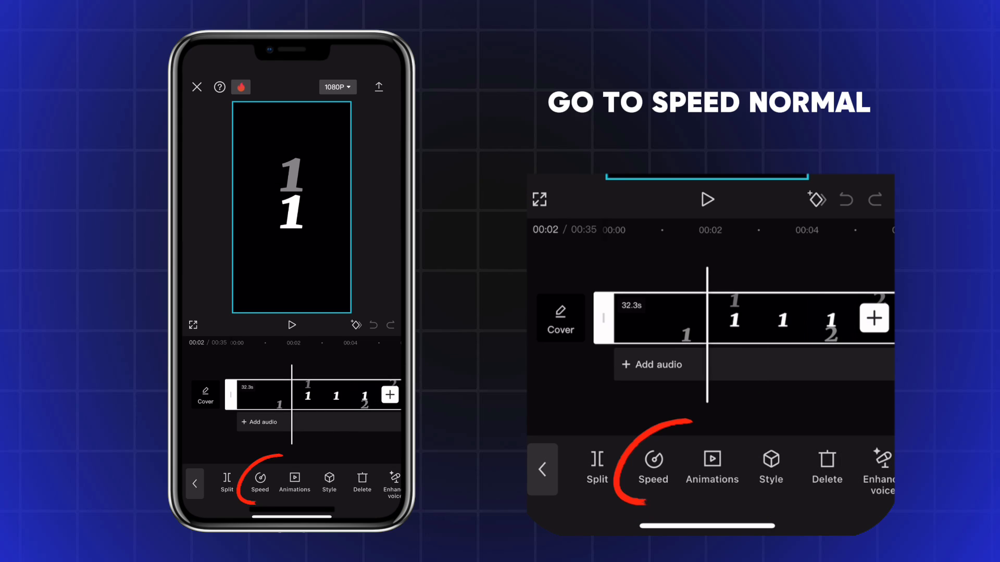
Speed the counter clip up to 13.5x so it lasts about 2.4 seconds.
left_click(260, 481)
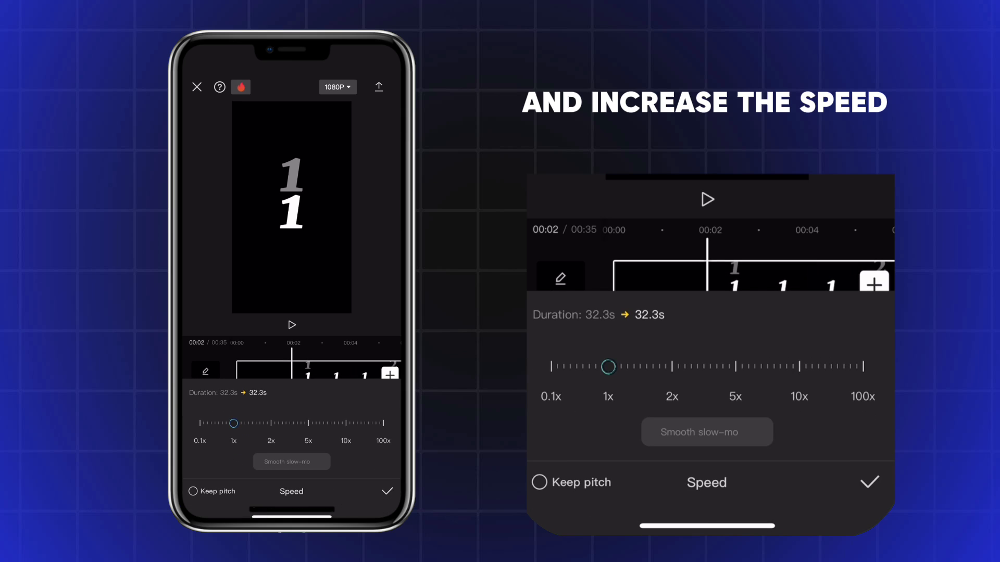
left_click_drag(607, 365, 772, 365)
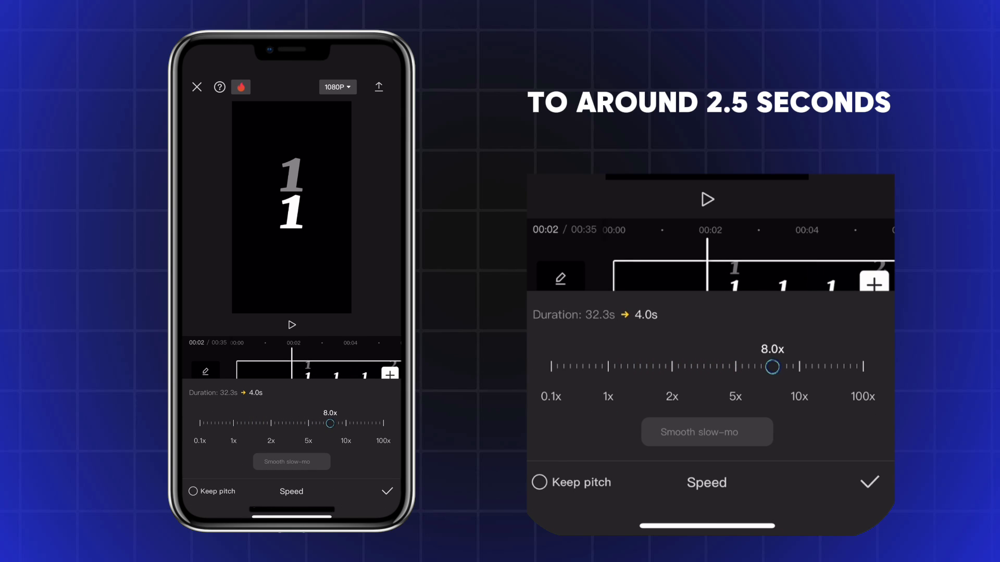
left_click(388, 490)
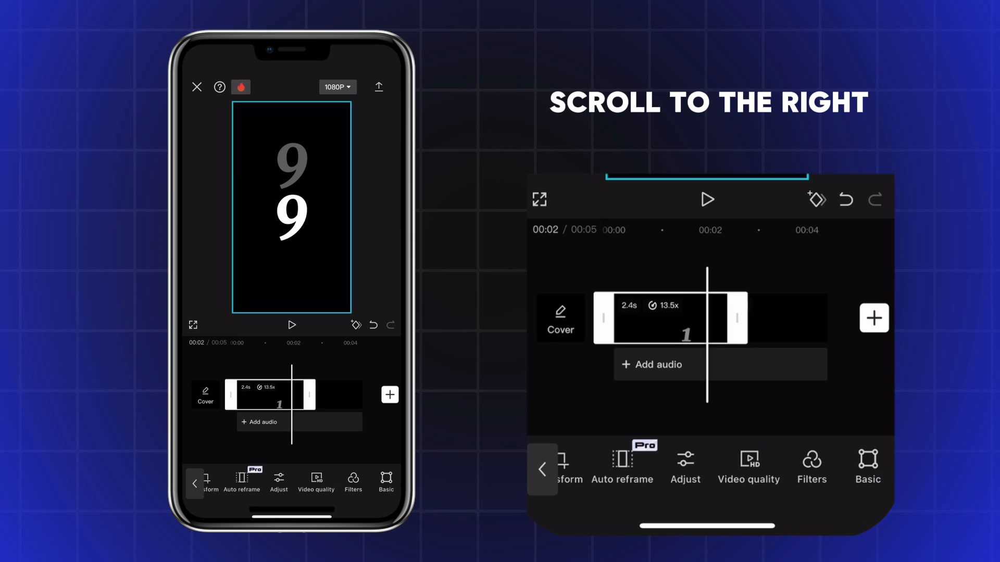
Apply Motion blur to the sped-up counter clip.
scroll("right", 3)
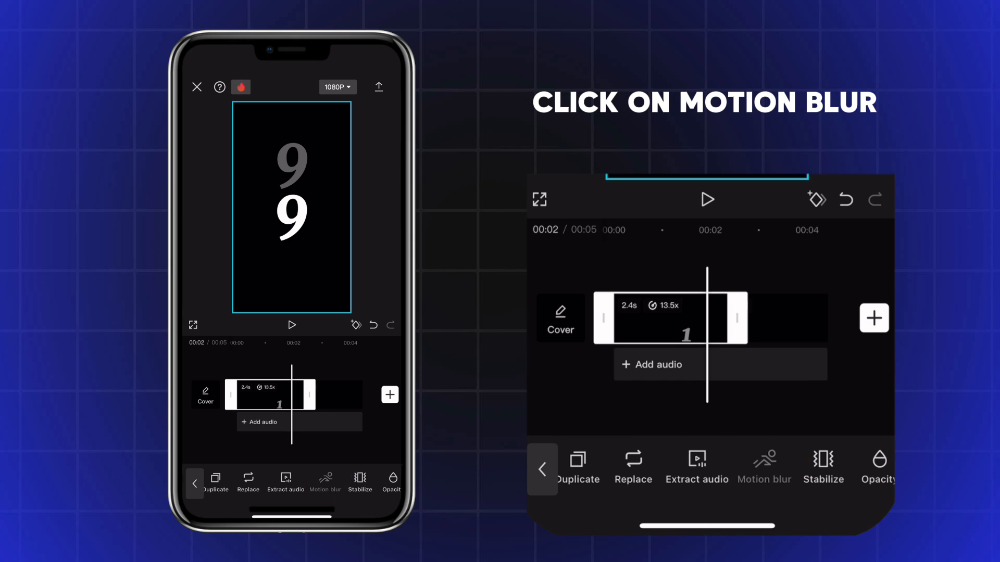
left_click(763, 467)
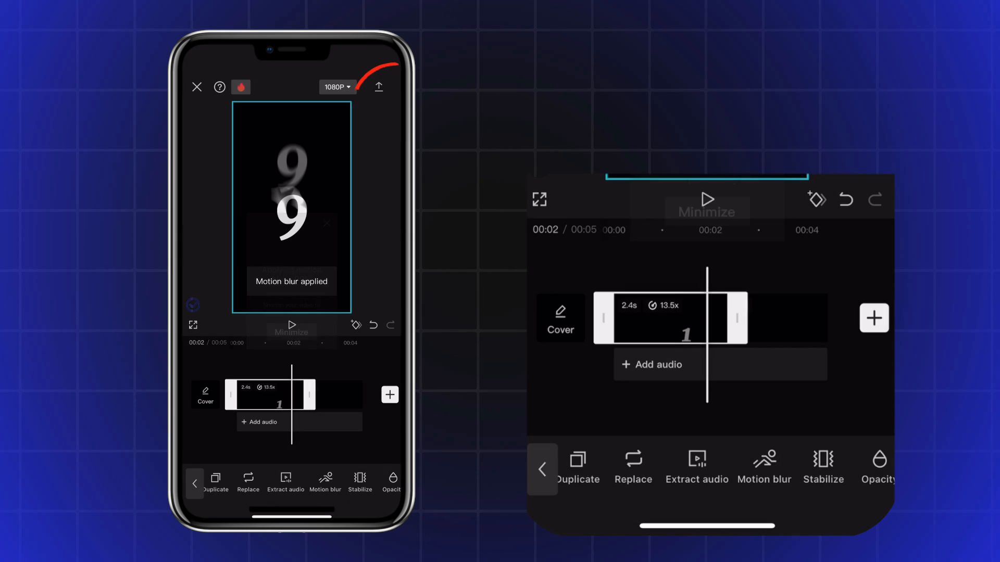